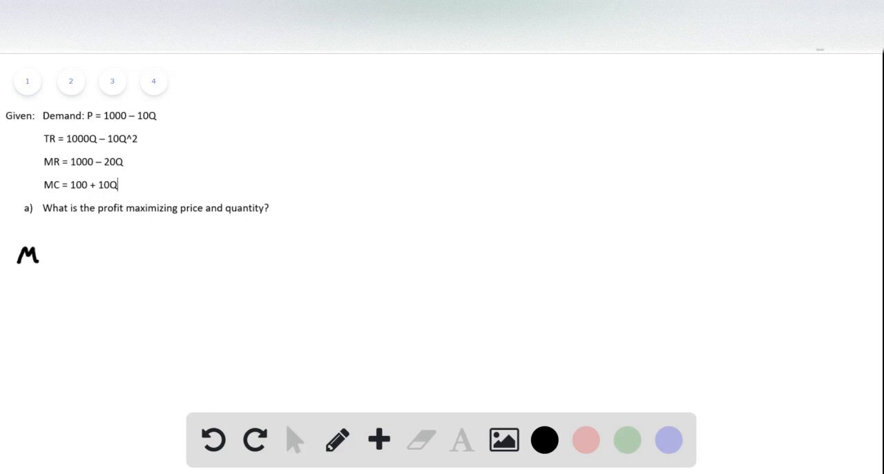
# Write MC = MR, 1000 − 20Q = 100 + 10Q, simplify to 900 = 30Q and get Q = 30.
pyautogui.moveTo(28, 255); pyautogui.dragTo(122, 256)
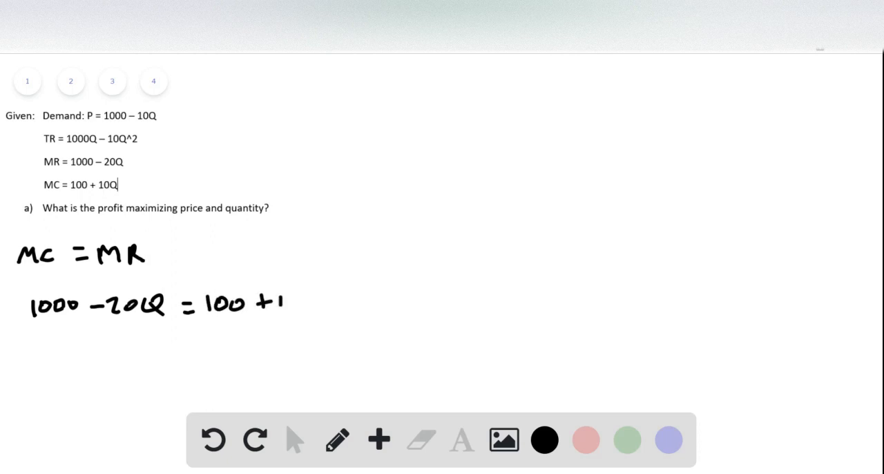
pyautogui.moveTo(276, 304); pyautogui.dragTo(317, 304)
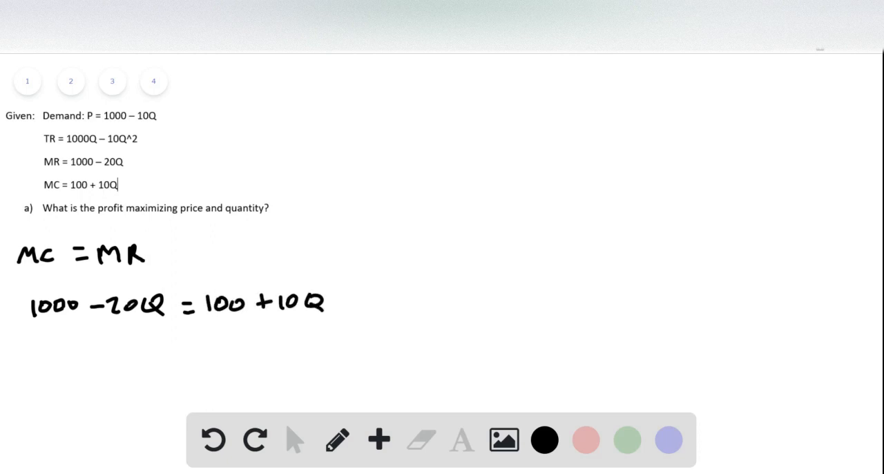
pyautogui.moveTo(111, 346); pyautogui.dragTo(127, 352)
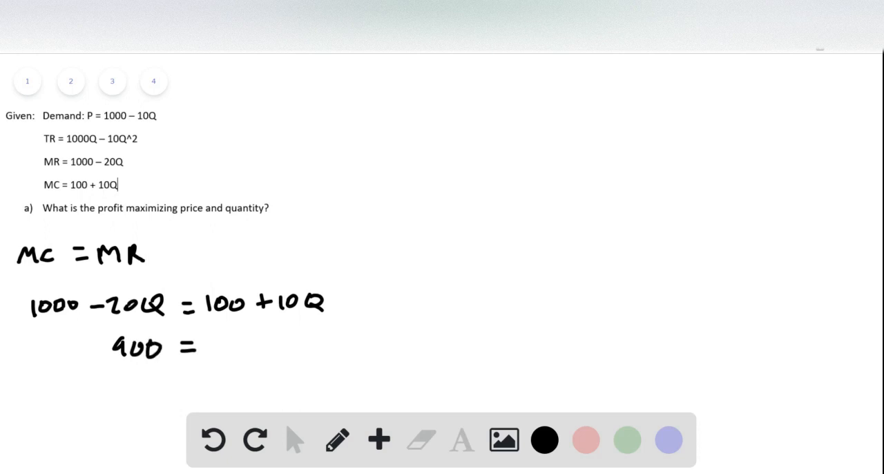
pyautogui.moveTo(214, 345); pyautogui.dragTo(276, 345)
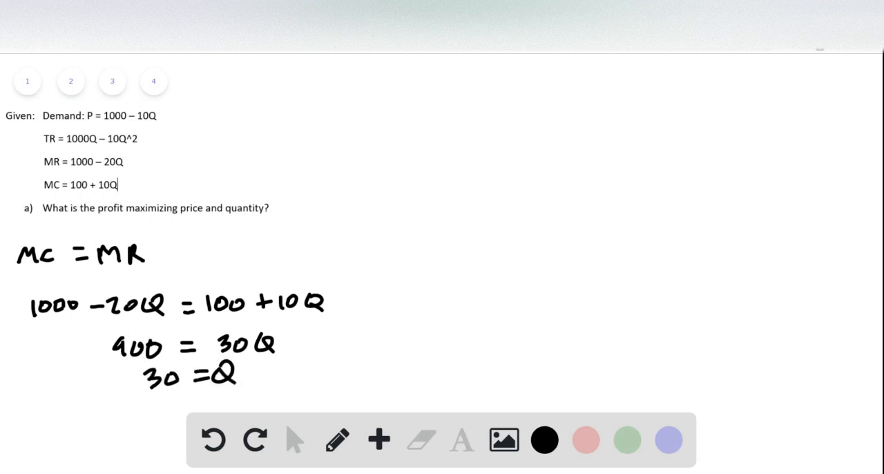
pyautogui.click(288, 359)
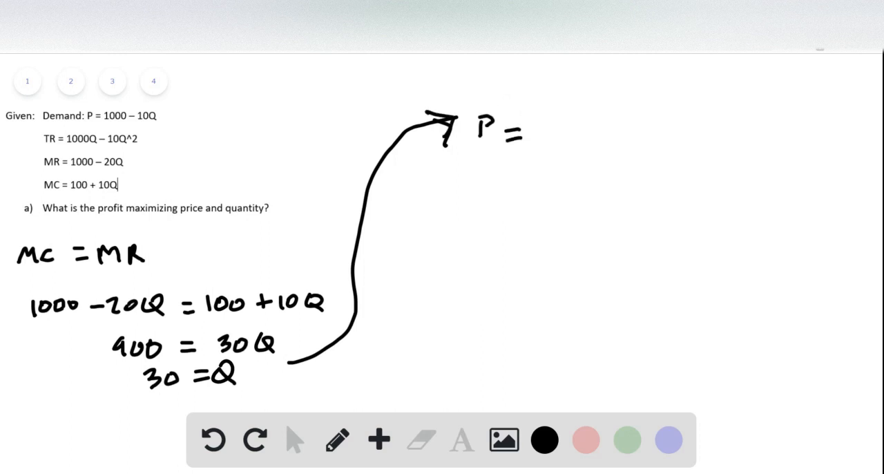
# Substitute Q = 30 into P = 1000 − 10Q to get the price P = 700.
pyautogui.moveTo(532, 136); pyautogui.dragTo(628, 135)
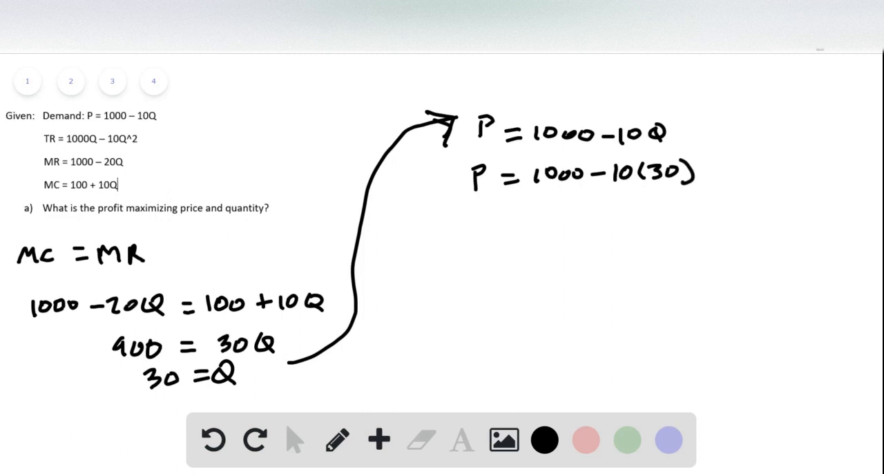
pyautogui.moveTo(628, 207); pyautogui.dragTo(666, 207)
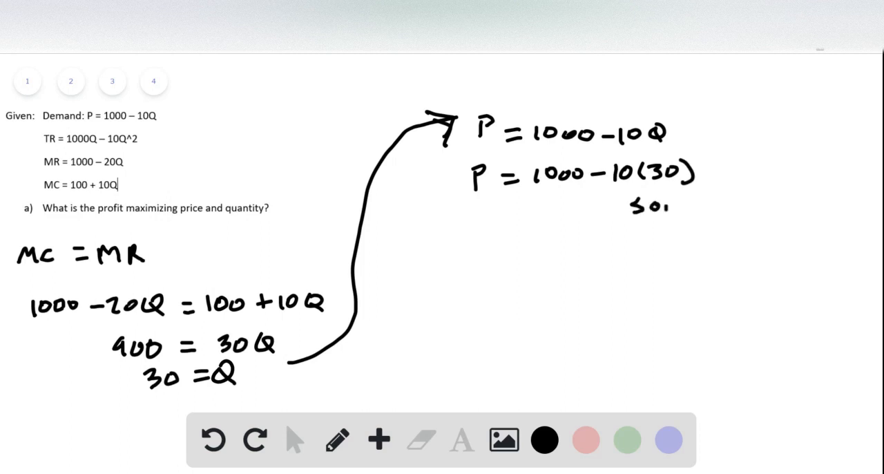
pyautogui.click(337, 439)
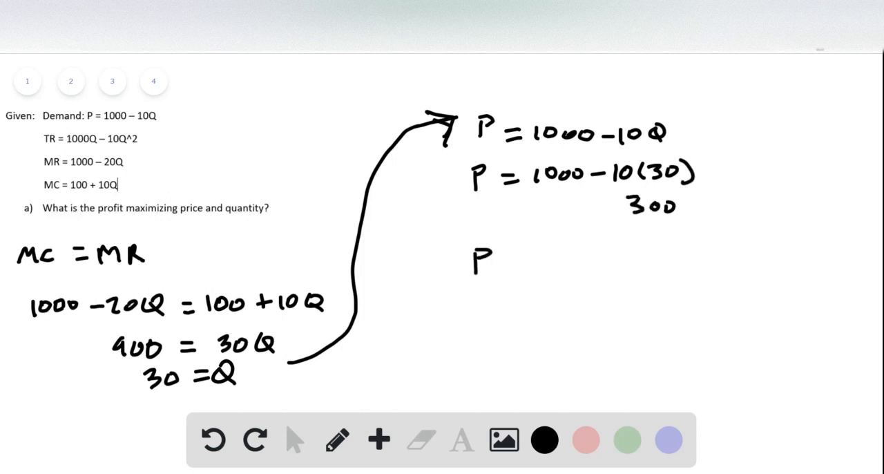
pyautogui.moveTo(497, 261); pyautogui.dragTo(573, 261)
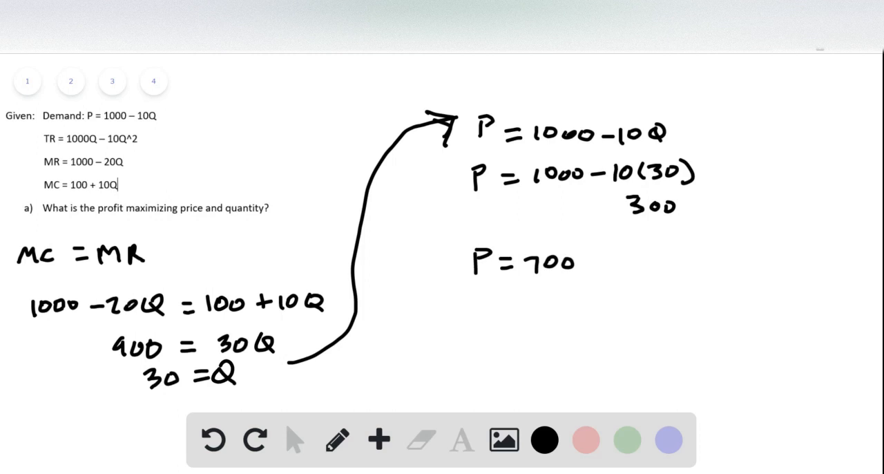
pyautogui.moveTo(71, 82)
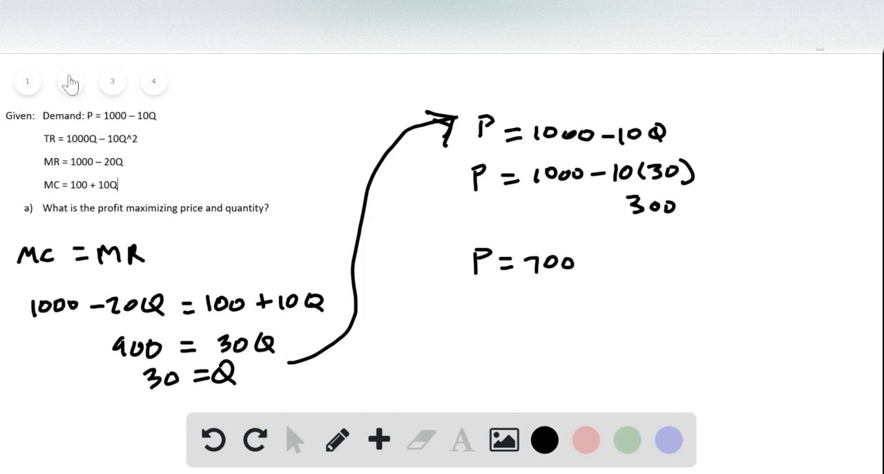
# On page 2, write the part b condition MC = D as 100 + 10Q = 1000 − 10Q.
pyautogui.click(70, 82)
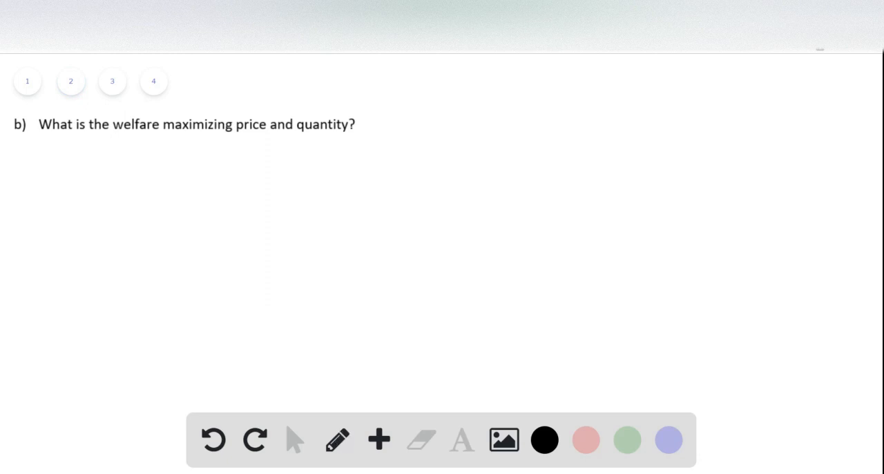
pyautogui.moveTo(25, 196); pyautogui.dragTo(75, 196)
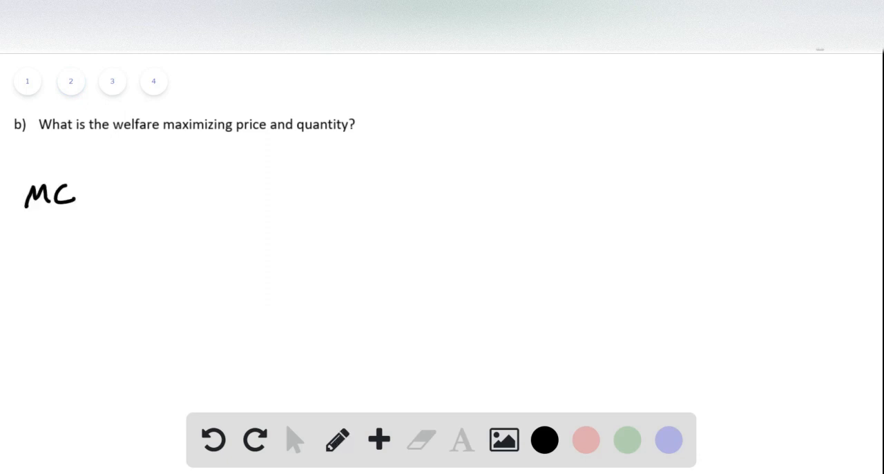
pyautogui.moveTo(90, 193); pyautogui.dragTo(145, 193)
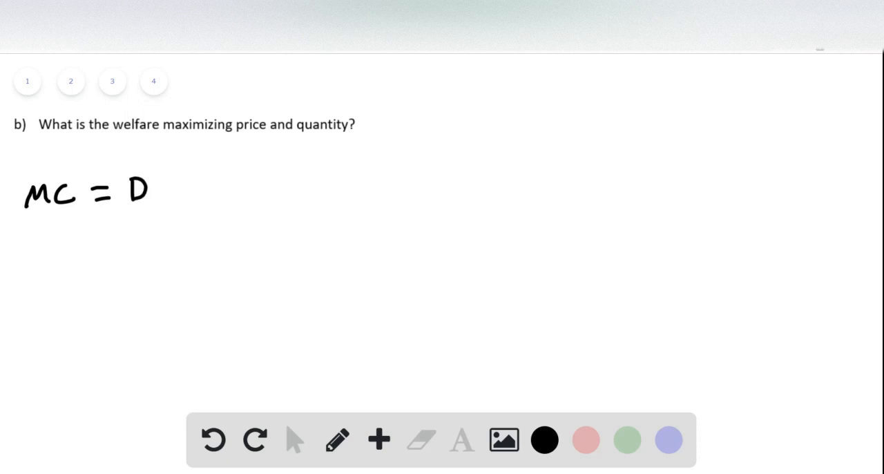
pyautogui.moveTo(44, 246); pyautogui.dragTo(83, 249)
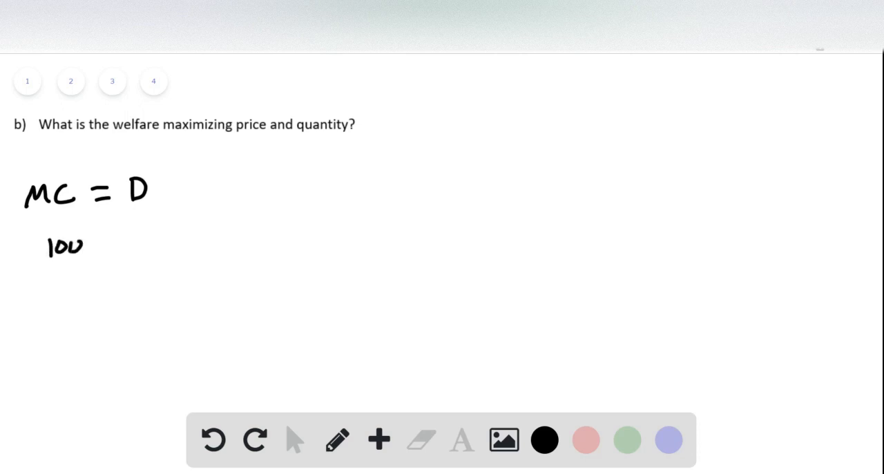
pyautogui.moveTo(86, 246); pyautogui.dragTo(99, 246)
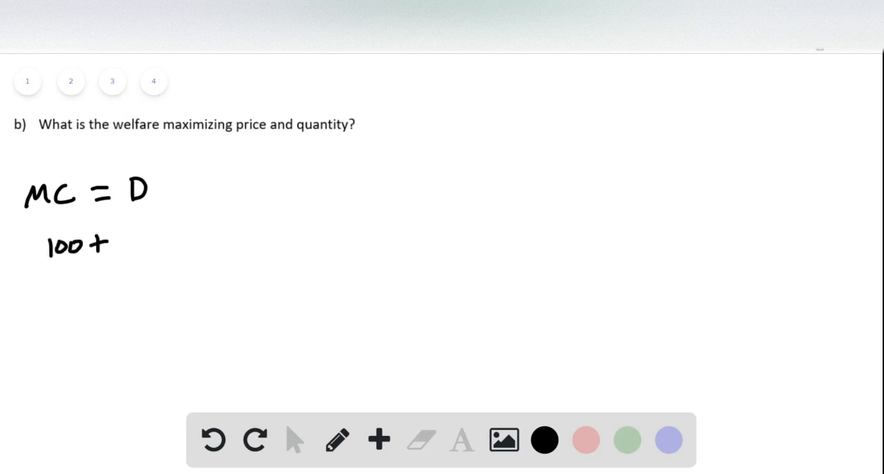
pyautogui.moveTo(113, 242); pyautogui.dragTo(177, 246)
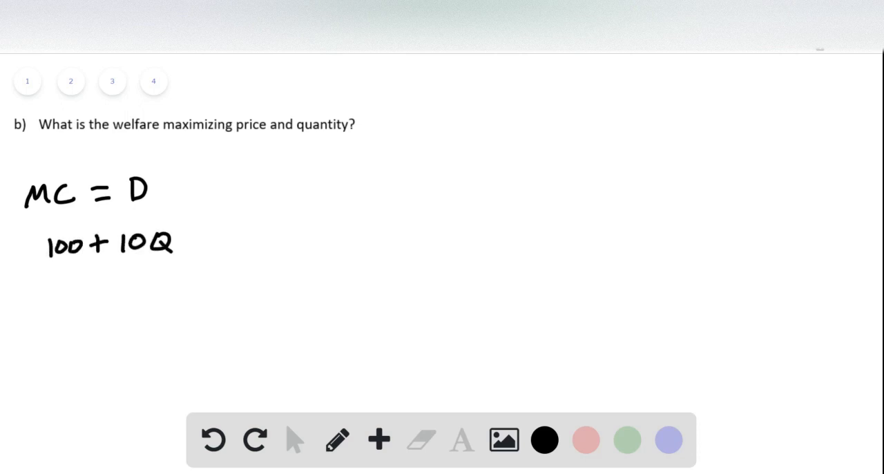
pyautogui.moveTo(193, 238); pyautogui.dragTo(256, 237)
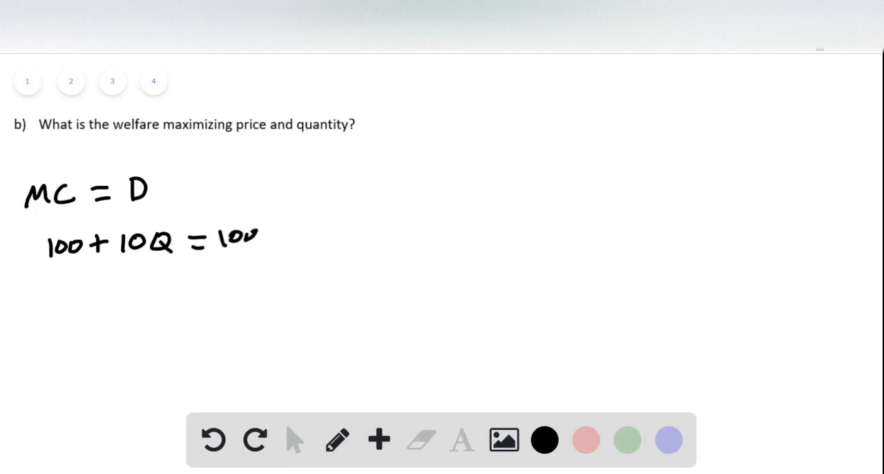
pyautogui.moveTo(249, 237); pyautogui.dragTo(352, 238)
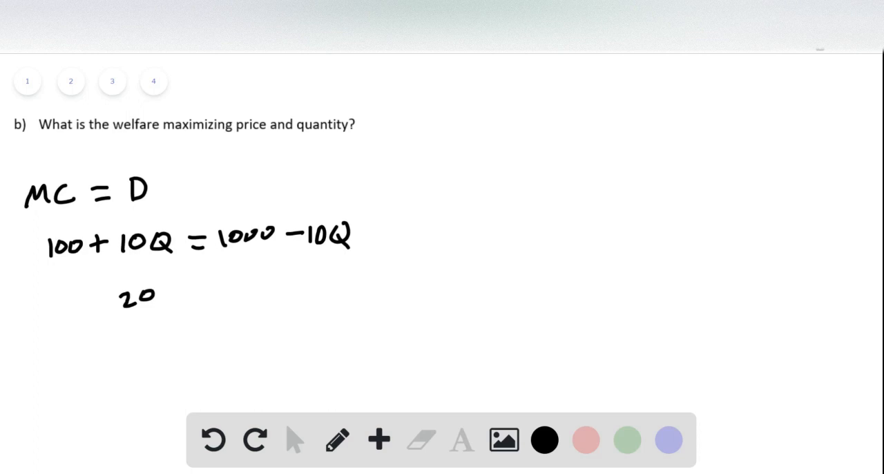
# Simplify to 20Q = 900, Q = 45, and substitute into P = 1000 − 10Q toward P = 550.
pyautogui.moveTo(169, 290); pyautogui.dragTo(276, 297)
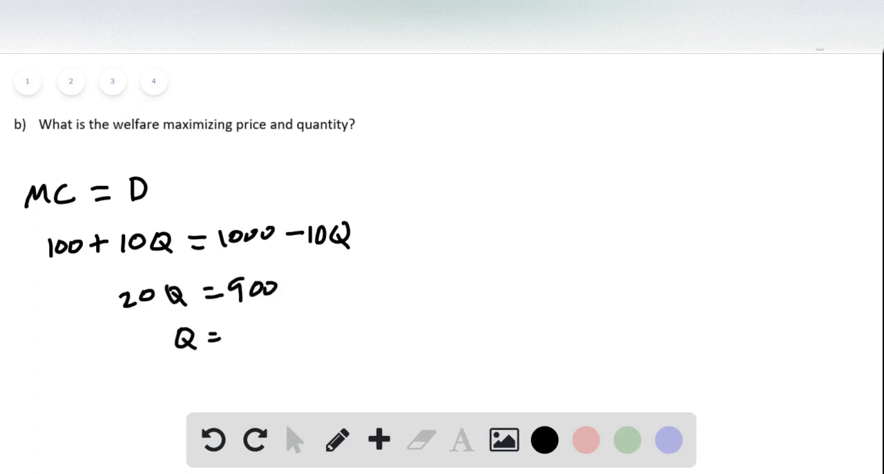
pyautogui.moveTo(232, 334); pyautogui.dragTo(276, 338)
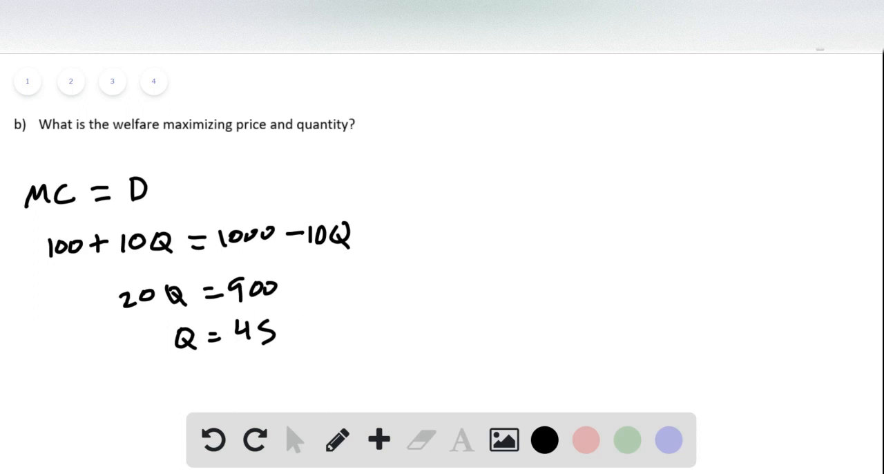
pyautogui.moveTo(297, 320); pyautogui.dragTo(484, 135)
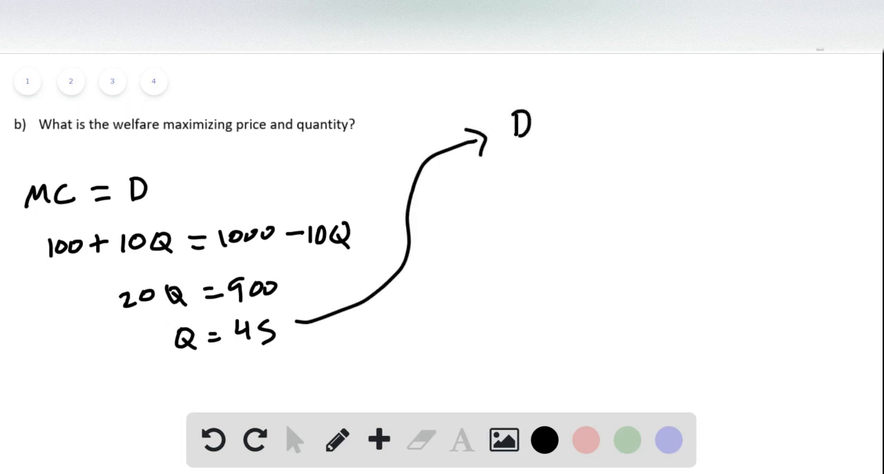
pyautogui.moveTo(513, 158); pyautogui.dragTo(514, 183)
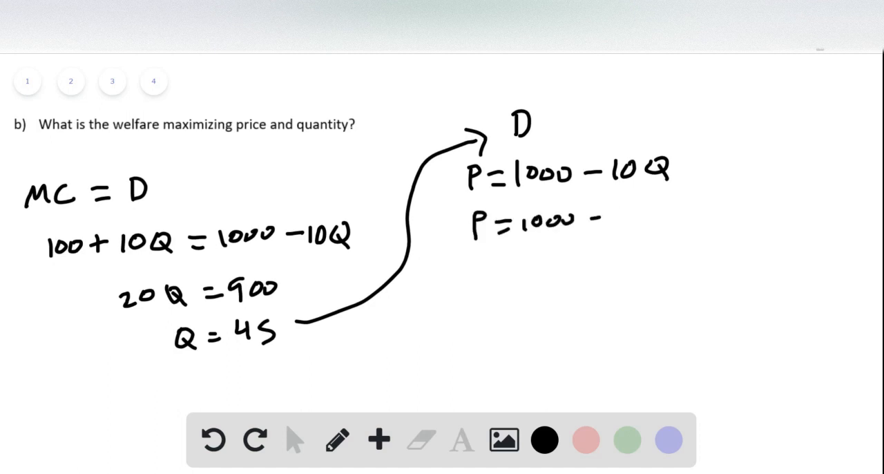
pyautogui.moveTo(607, 210); pyautogui.dragTo(698, 215)
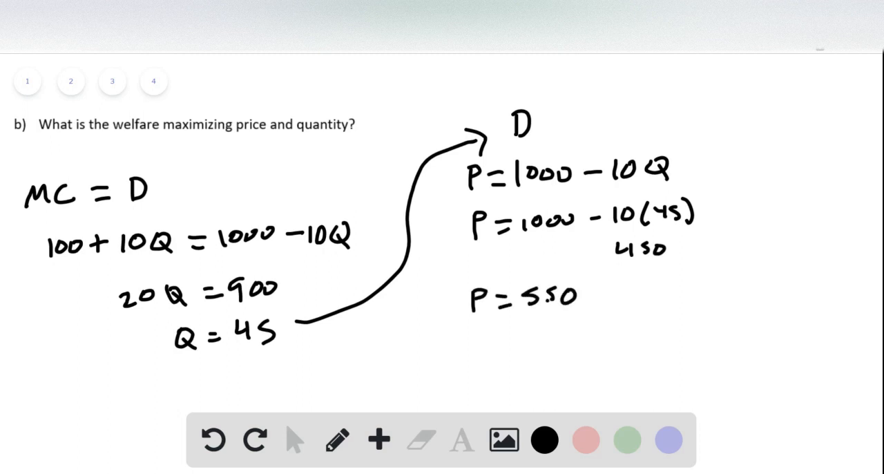
# On page 3, sketch axes with labelled demand, MR and MC lines and a dotted quantity line.
pyautogui.click(111, 81)
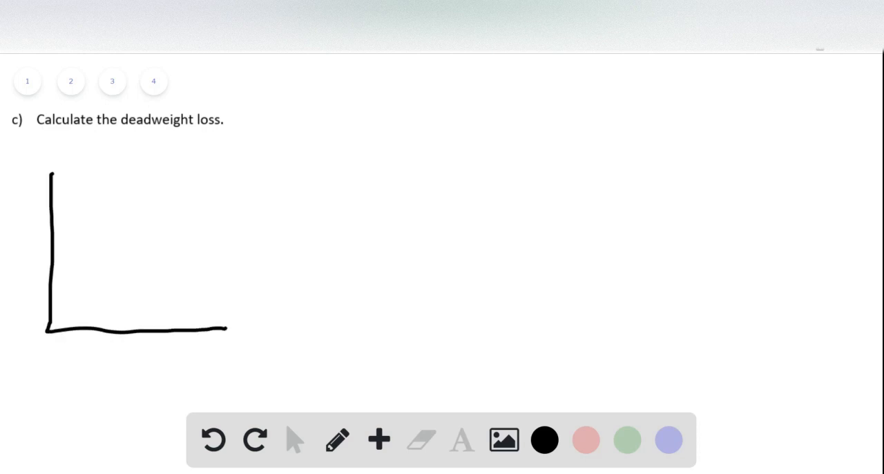
pyautogui.moveTo(54, 182); pyautogui.dragTo(207, 311)
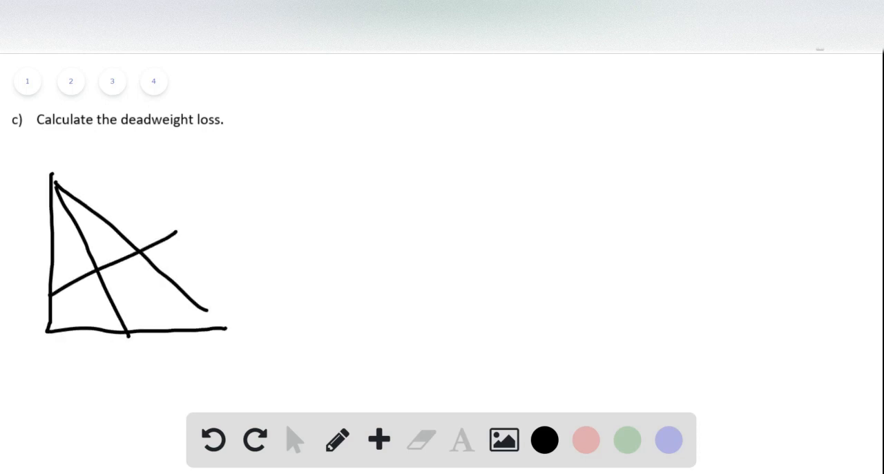
pyautogui.moveTo(97, 275); pyautogui.dragTo(96, 319)
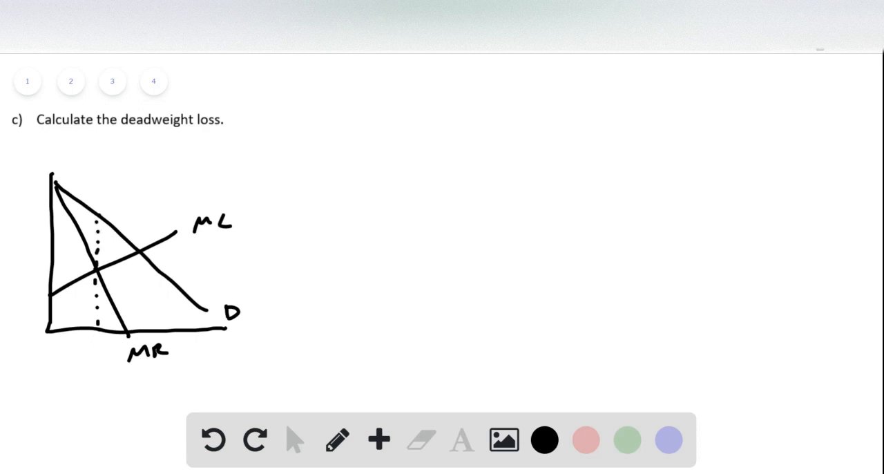
# Dash across to the price axis, label P*, and shade the deadweight-loss triangle.
pyautogui.moveTo(53, 221); pyautogui.dragTo(97, 221)
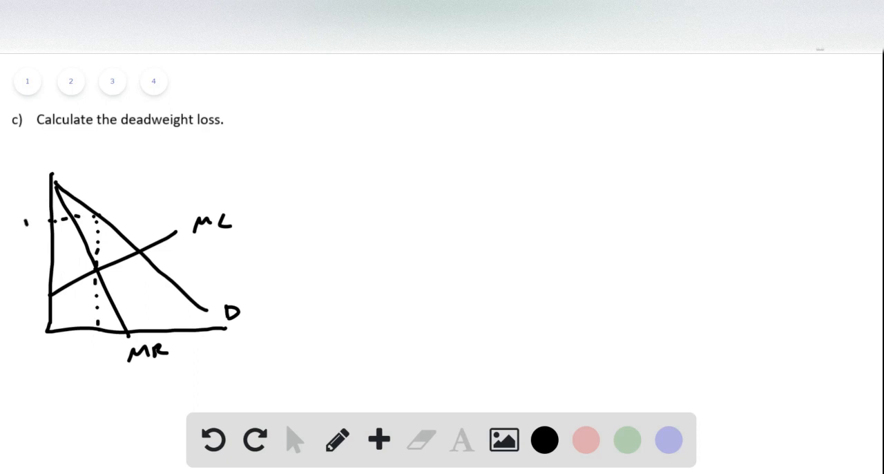
pyautogui.moveTo(26, 221); pyautogui.dragTo(34, 215)
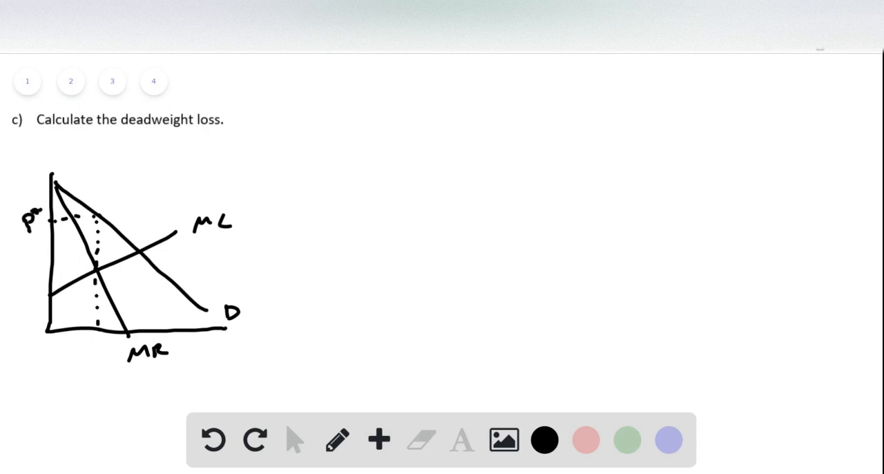
pyautogui.moveTo(127, 207); pyautogui.dragTo(103, 262)
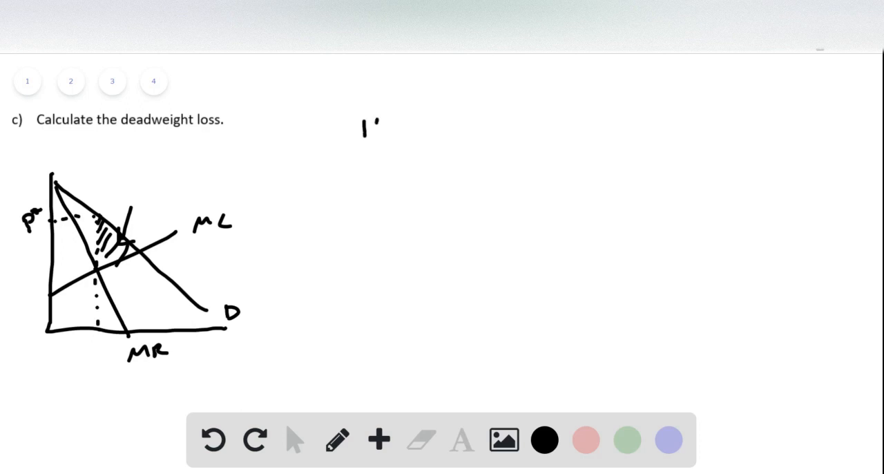
# Write ½(45−30)(700−550) = ½(15)(150) = 1,125 as the deadweight loss.
pyautogui.moveTo(362, 125); pyautogui.dragTo(422, 145)
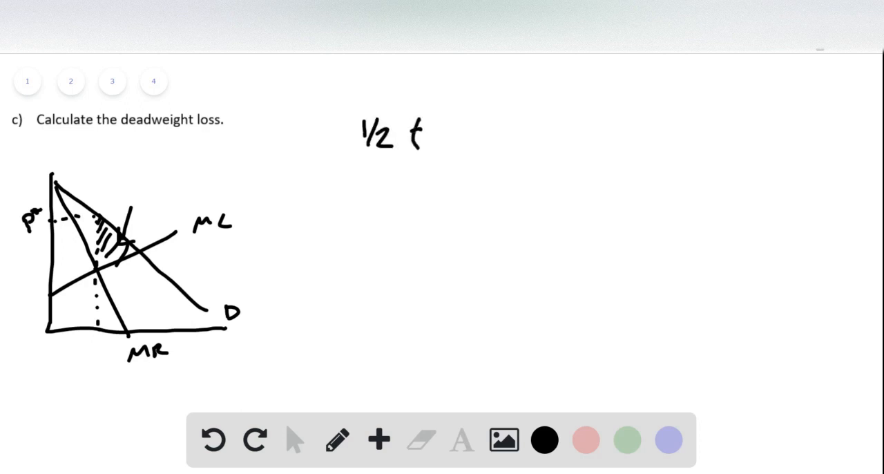
pyautogui.moveTo(431, 135); pyautogui.dragTo(455, 136)
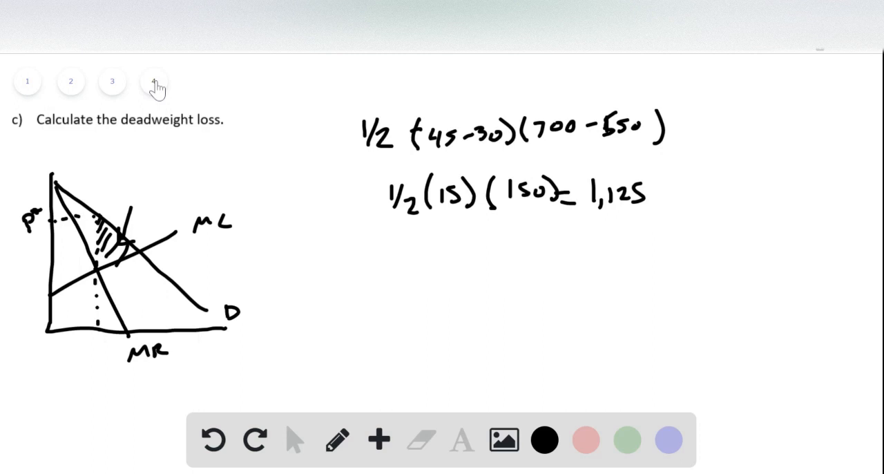
# On page 4, underline 'The company' and circle the 150-per-unit-sold payment option.
pyautogui.click(153, 81)
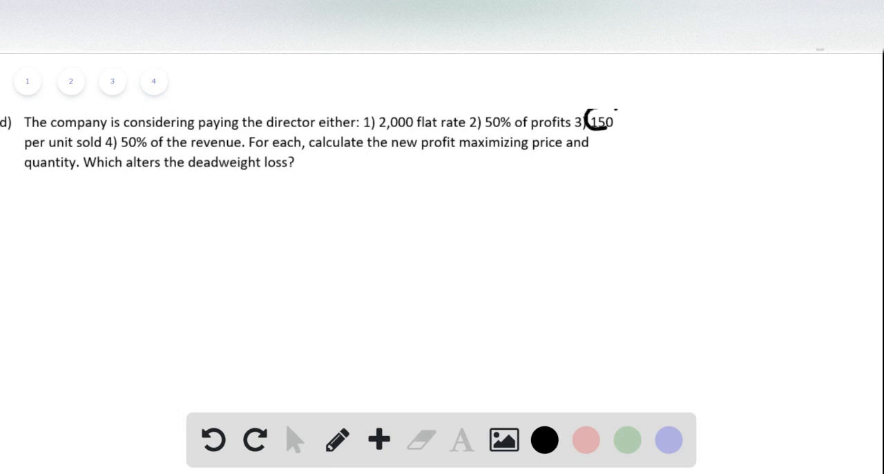
pyautogui.moveTo(25, 131); pyautogui.dragTo(125, 145)
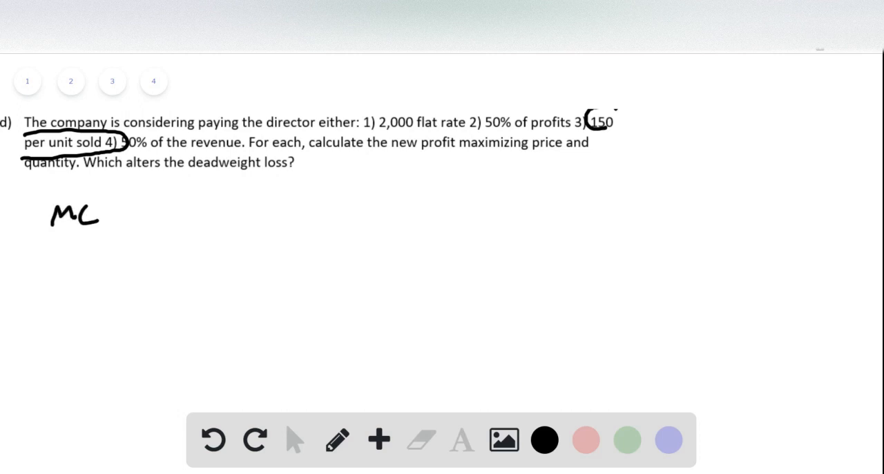
# Write MC = 100 + 10Q and the new marginal cost NMC = 250 + 10Q.
pyautogui.moveTo(110, 209); pyautogui.dragTo(127, 219)
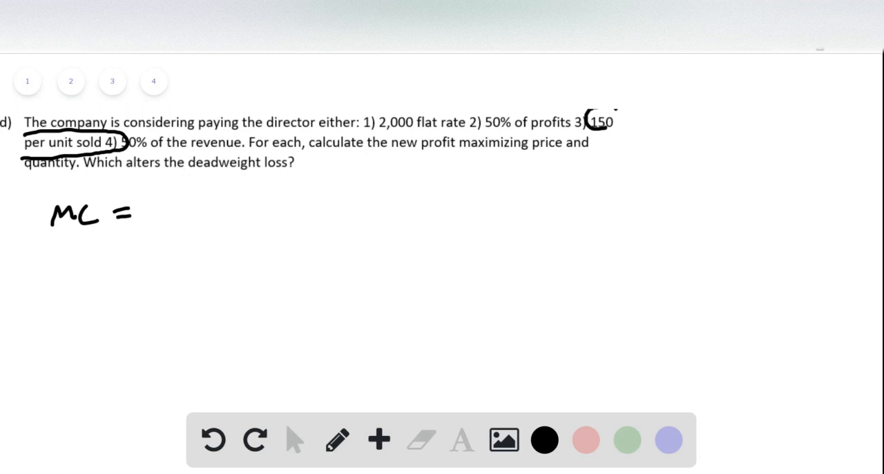
pyautogui.moveTo(155, 214); pyautogui.dragTo(196, 214)
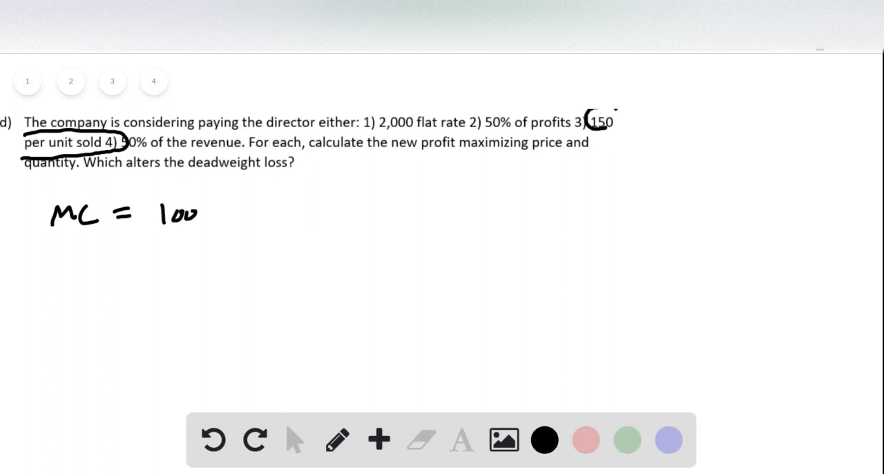
pyautogui.moveTo(200, 210); pyautogui.dragTo(279, 214)
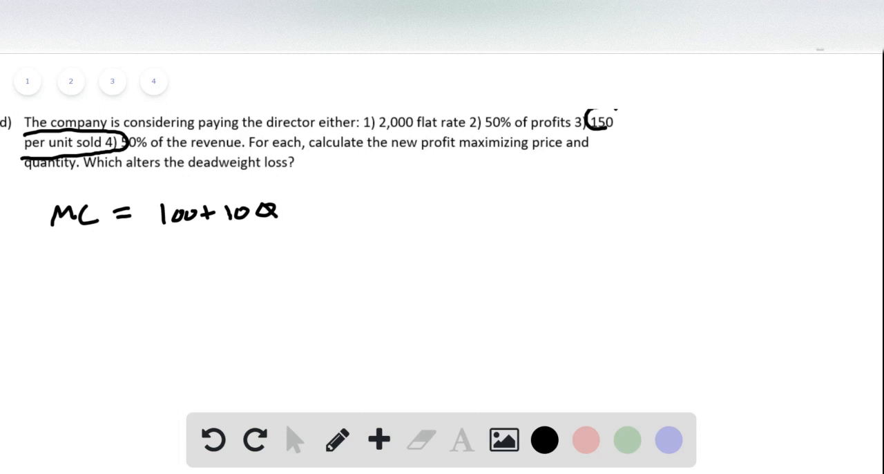
pyautogui.moveTo(30, 269); pyautogui.dragTo(67, 280)
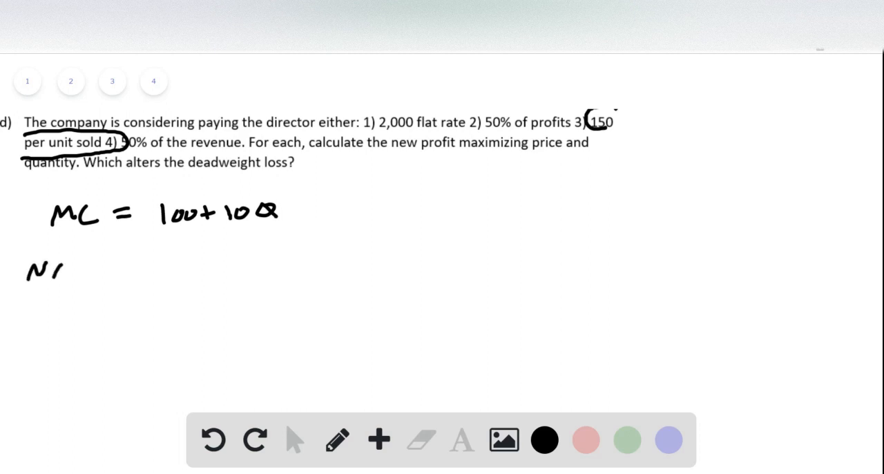
pyautogui.moveTo(55, 270); pyautogui.dragTo(183, 270)
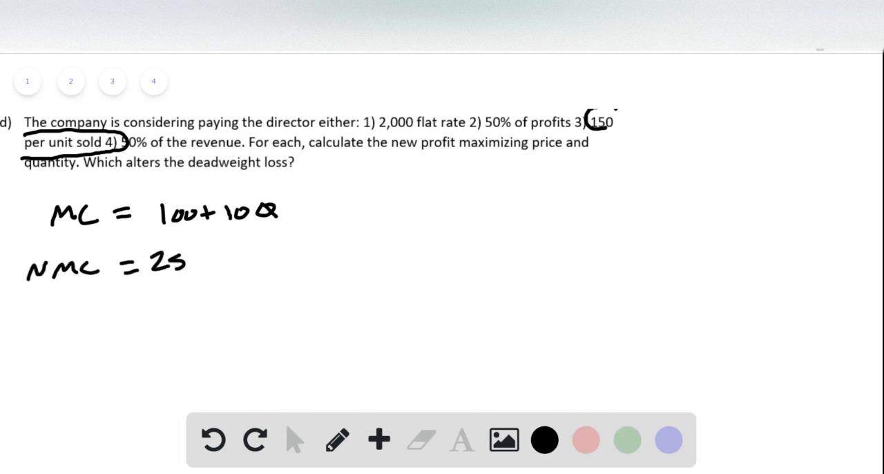
pyautogui.moveTo(179, 265); pyautogui.dragTo(279, 265)
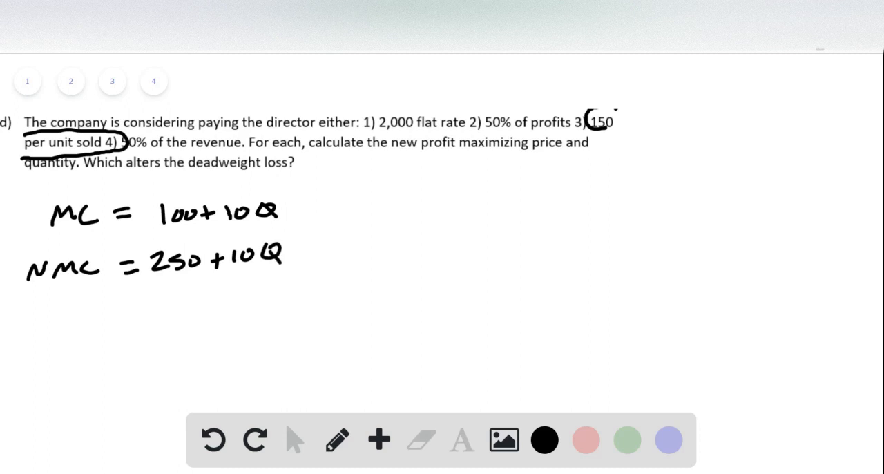
# Set 250 + 10Q = 1000 − 20Q, solve 30Q = 750 for Q = 25, and arrow it onward.
pyautogui.moveTo(58, 324); pyautogui.dragTo(145, 324)
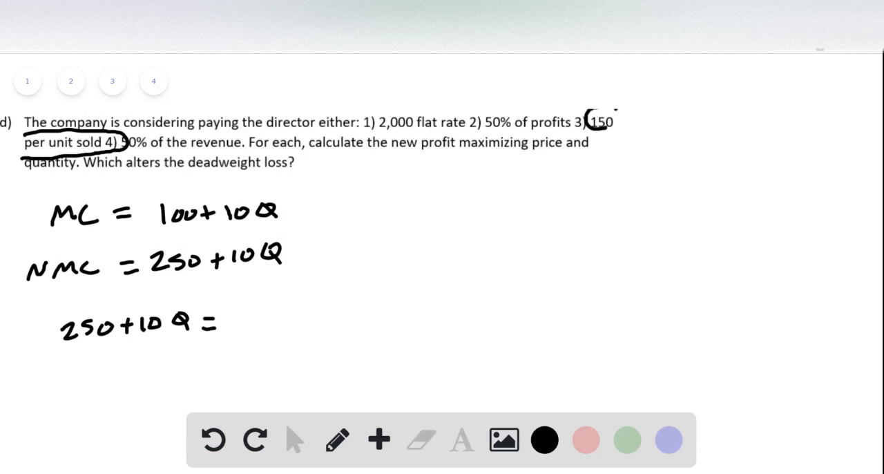
pyautogui.moveTo(228, 317); pyautogui.dragTo(279, 325)
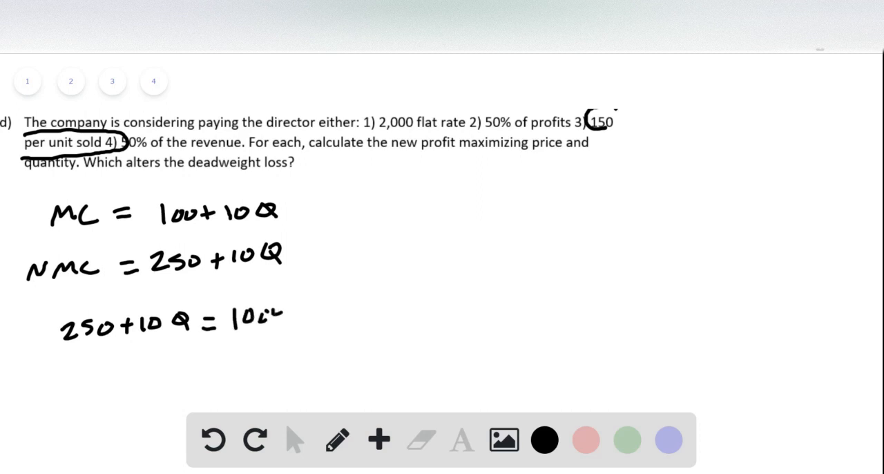
pyautogui.moveTo(287, 311); pyautogui.dragTo(356, 315)
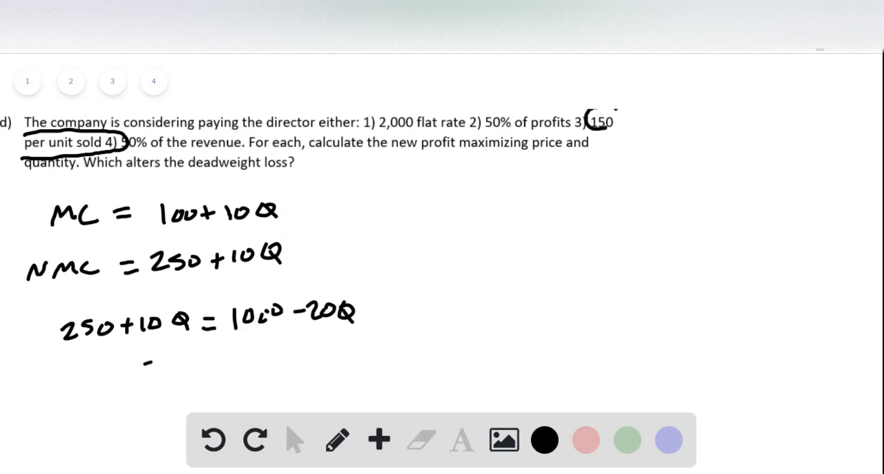
pyautogui.moveTo(145, 361); pyautogui.dragTo(260, 365)
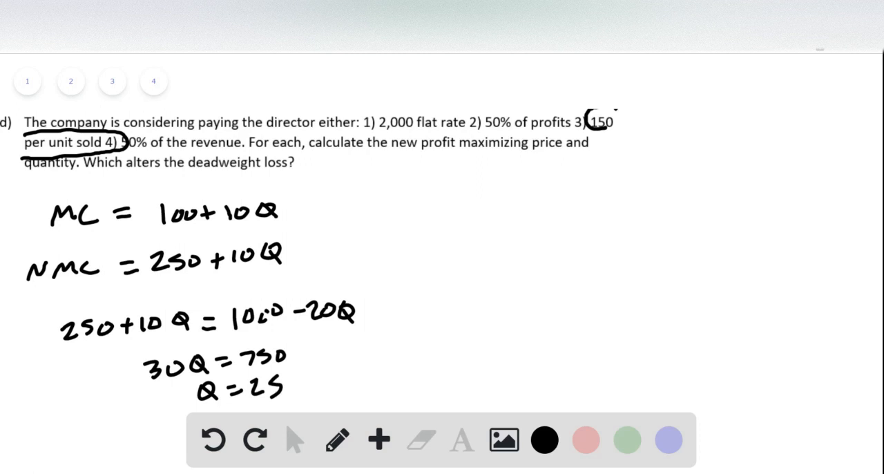
pyautogui.moveTo(334, 372); pyautogui.dragTo(483, 221)
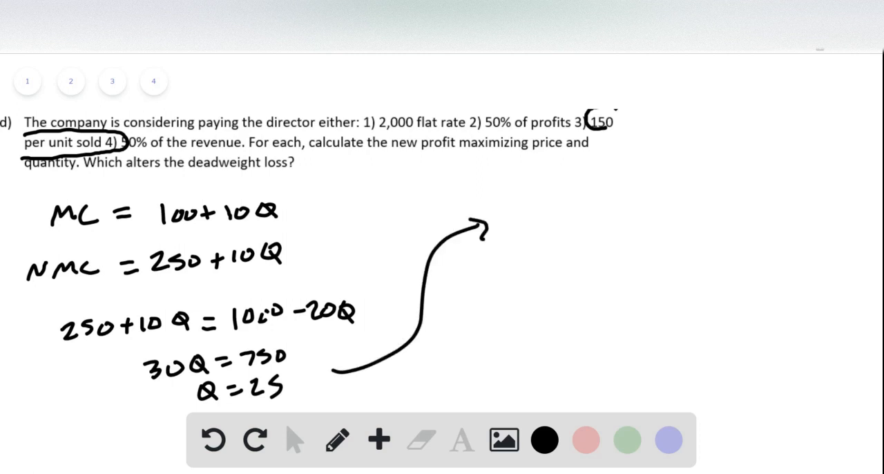